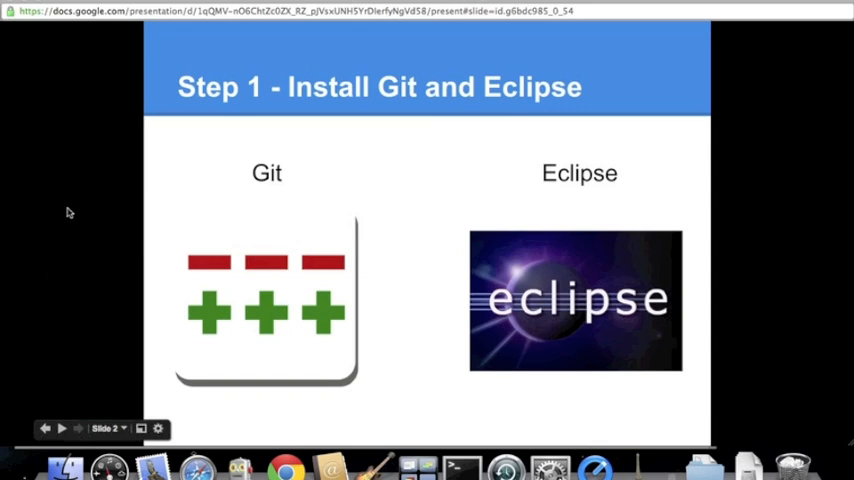
pyautogui.moveTo(310, 180)
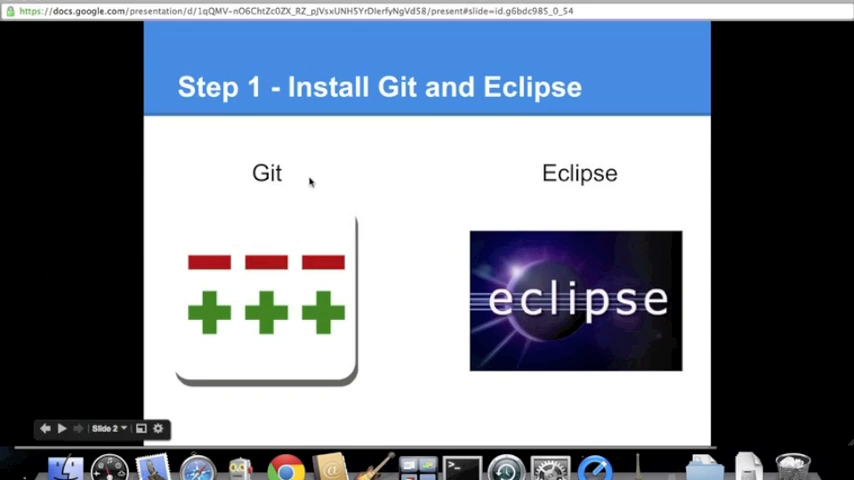
pyautogui.moveTo(540, 196)
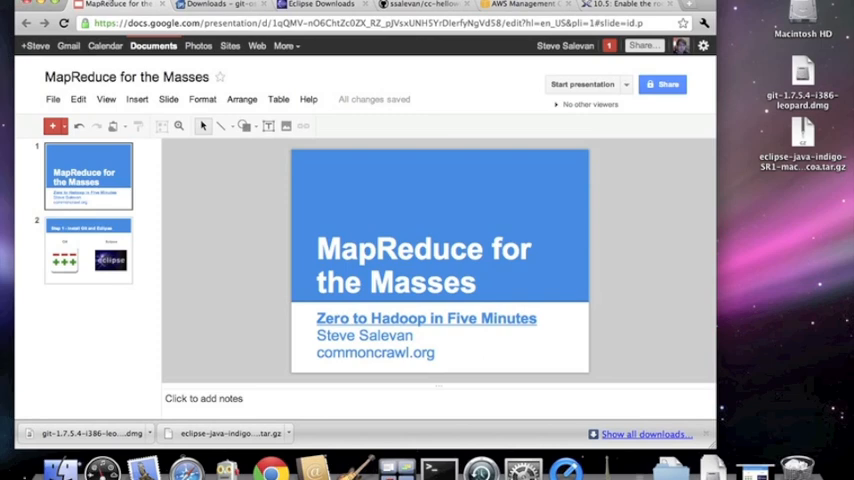
pyautogui.moveTo(224, 8)
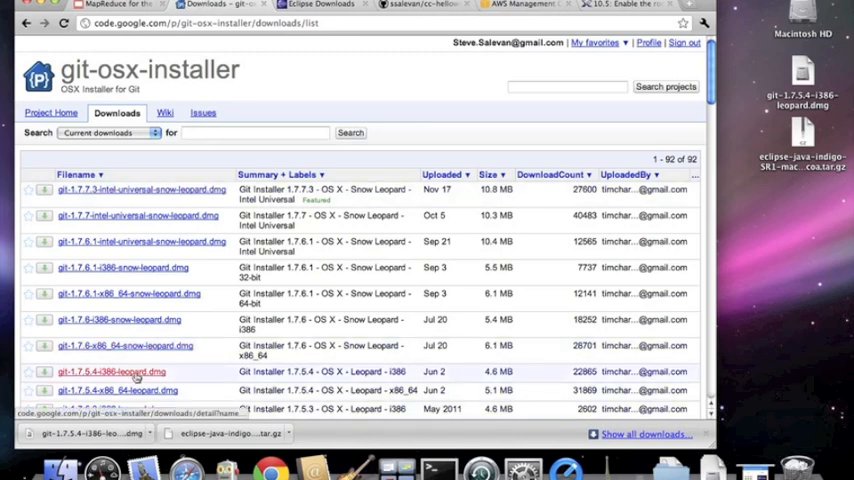
# Mount the downloaded git-1.7.5.4 Leopard disk image from Chrome's downloads bar.
pyautogui.click(318, 4)
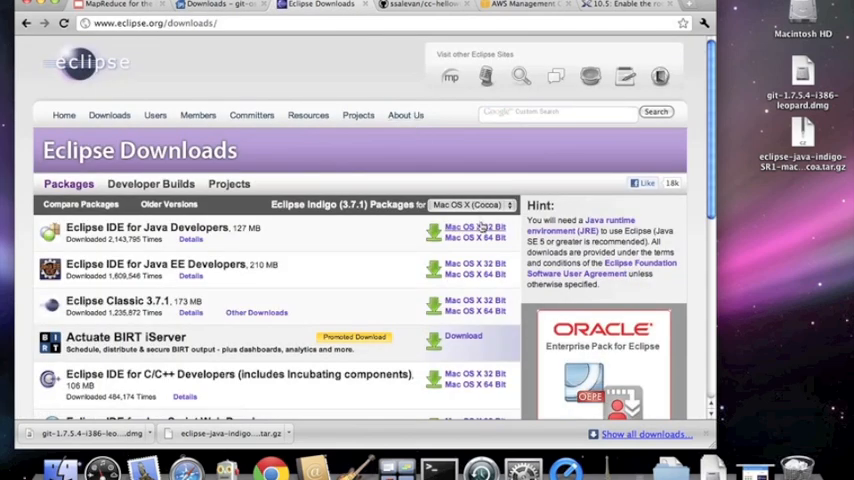
pyautogui.click(802, 130)
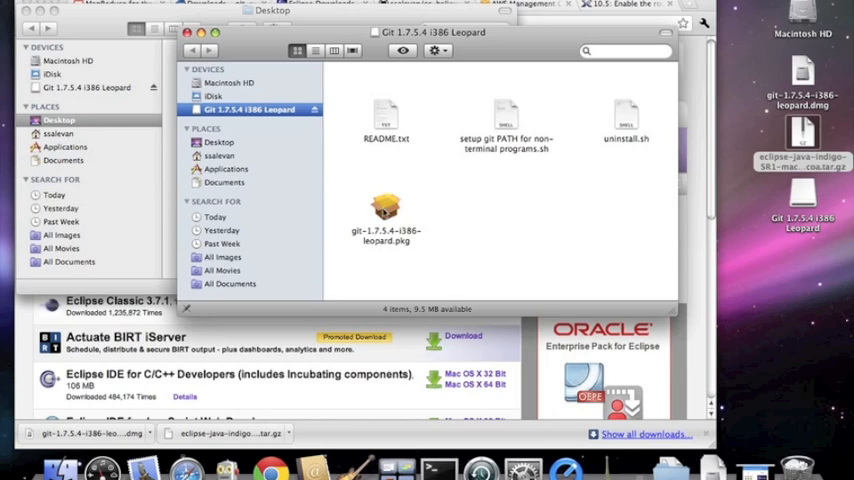
# Run the git-1.7.5.4 installer package through to successful installation and close it.
pyautogui.doubleClick(386, 210)
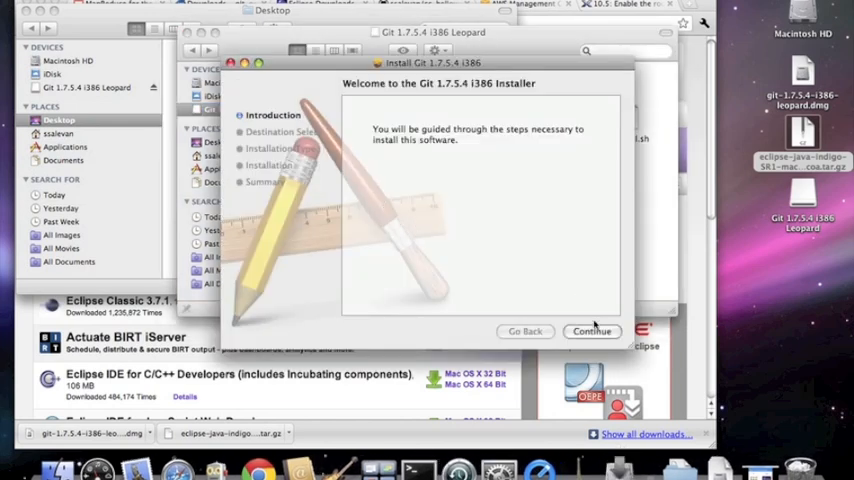
pyautogui.click(592, 332)
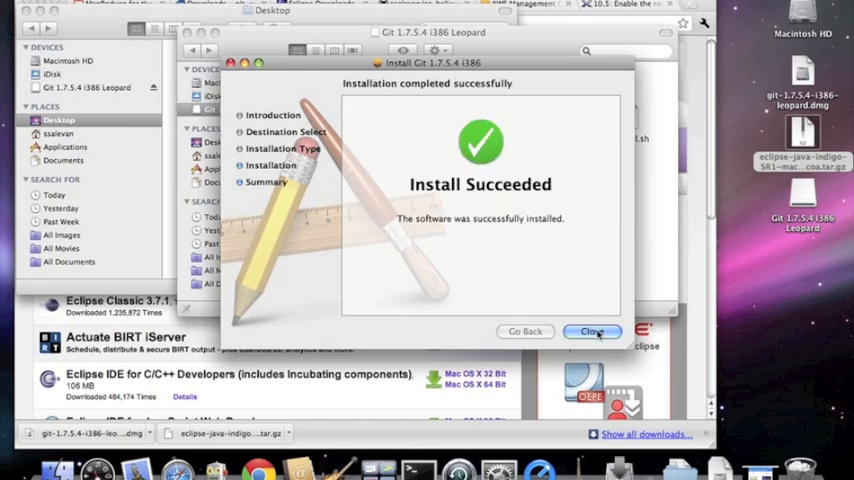
pyautogui.click(592, 332)
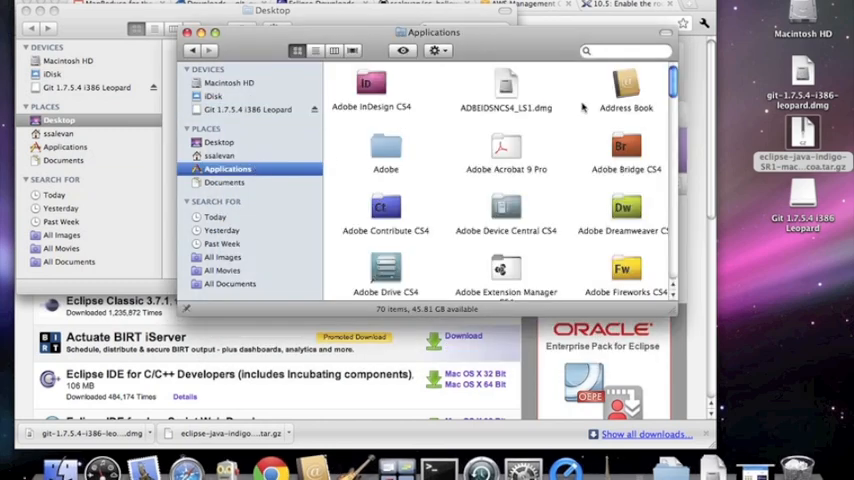
# Launch Terminal from the Applications > Utilities folder.
pyautogui.scroll(-3)
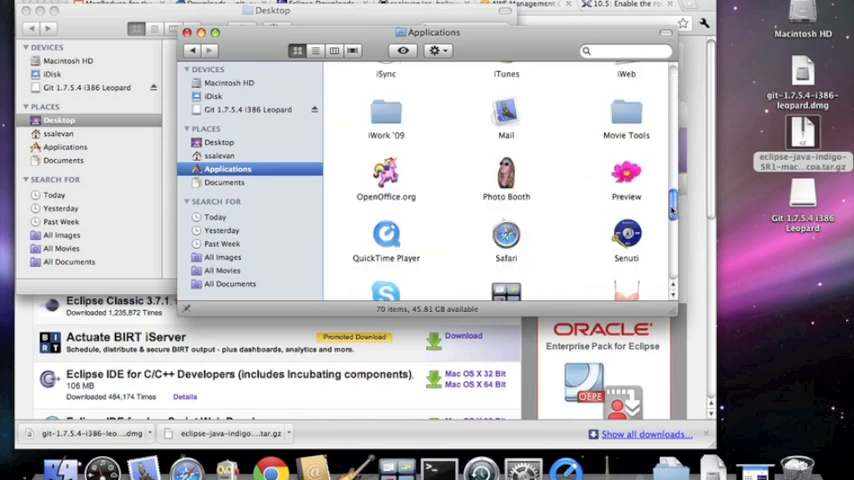
pyautogui.scroll(-3)
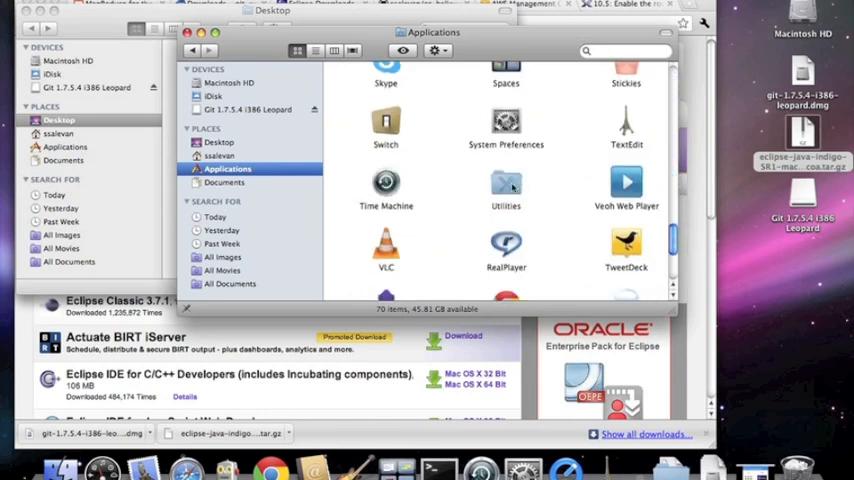
pyautogui.doubleClick(504, 184)
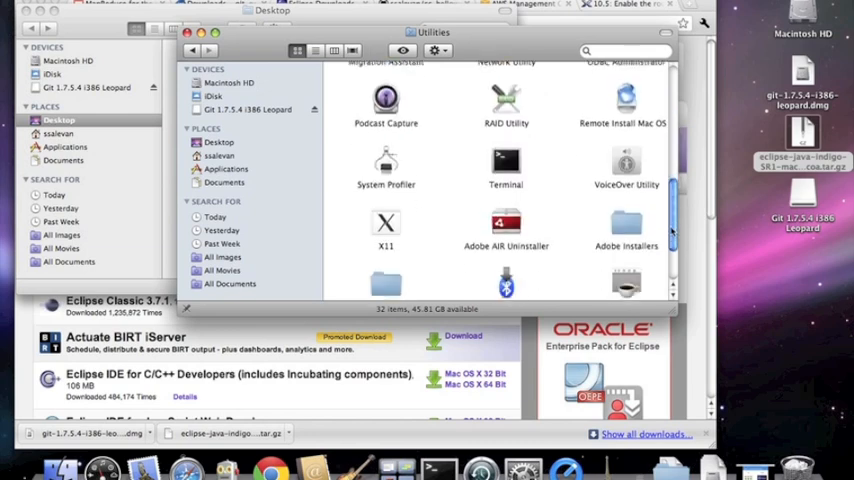
pyautogui.doubleClick(504, 164)
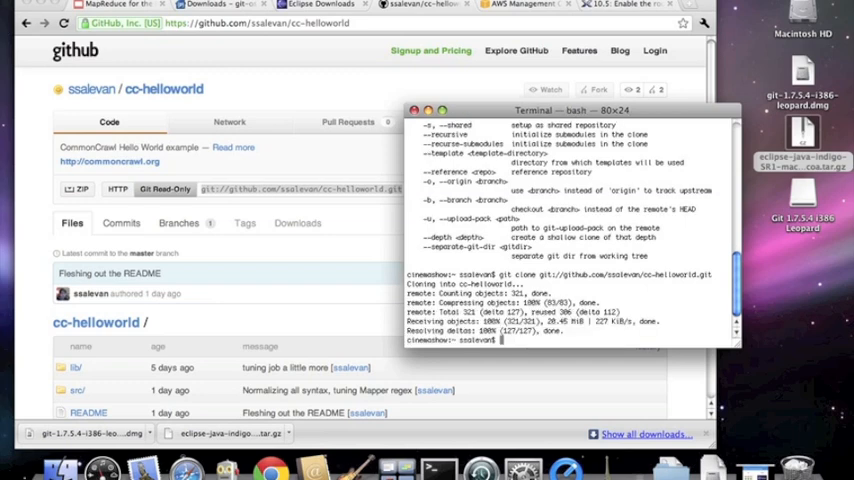
# Clone git://github.com/ssalevan/cc-helloworld.git and cd into the cloned folder.
pyautogui.write('cd')
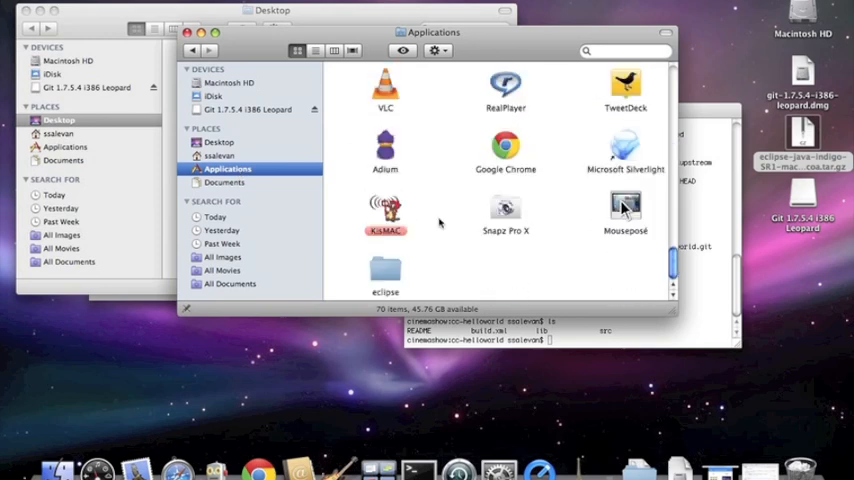
# Launch Eclipse from Applications and approve the downloaded-app security warning.
pyautogui.doubleClick(384, 210)
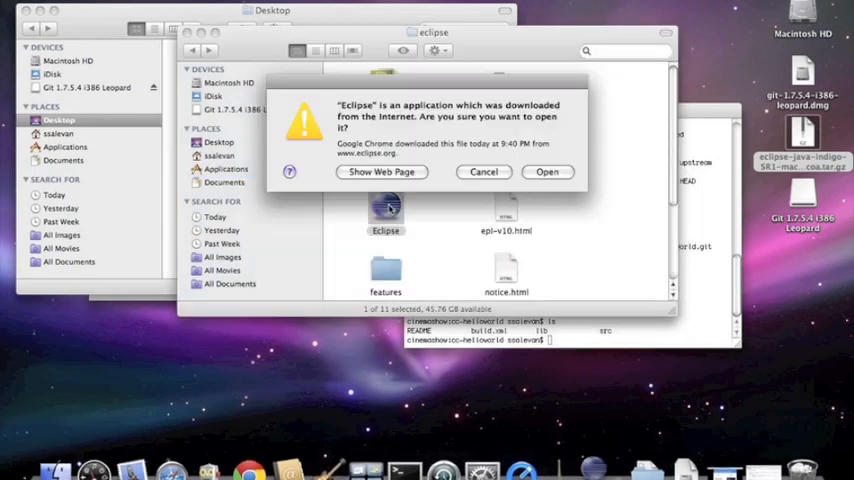
pyautogui.click(548, 172)
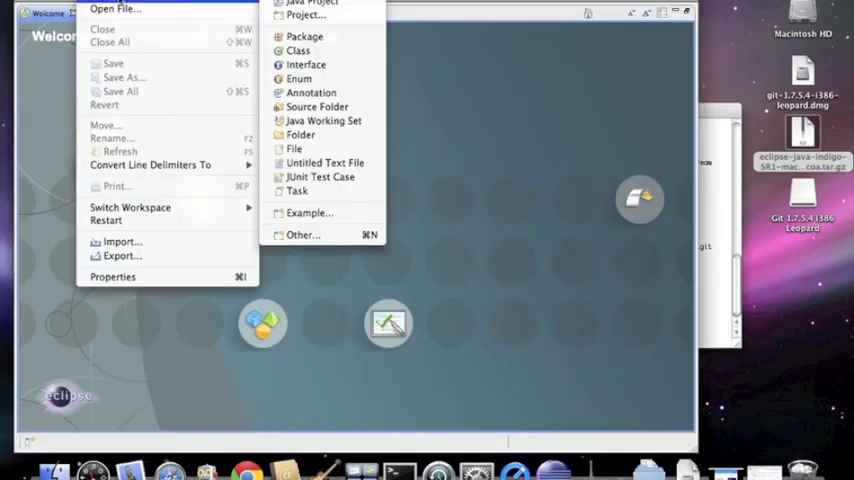
pyautogui.moveTo(308, 16)
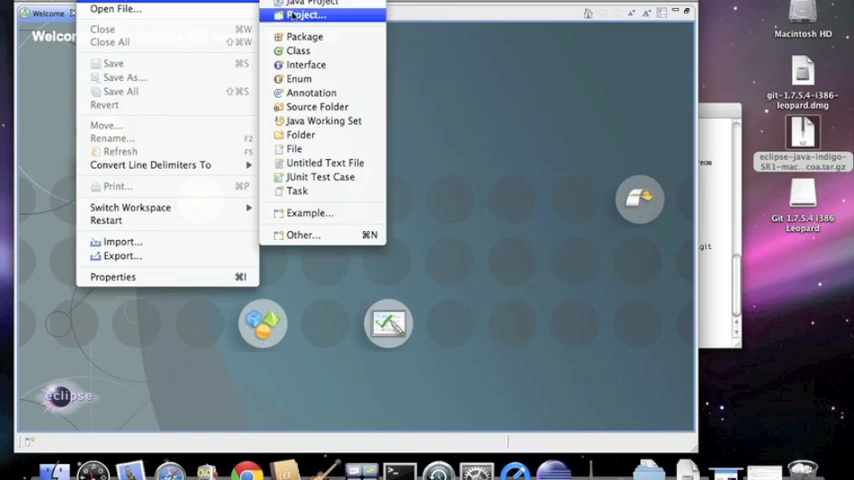
# Create a Java project from the cc-helloworld build.xml Ant buildfile, linked to it on disk.
pyautogui.click(308, 16)
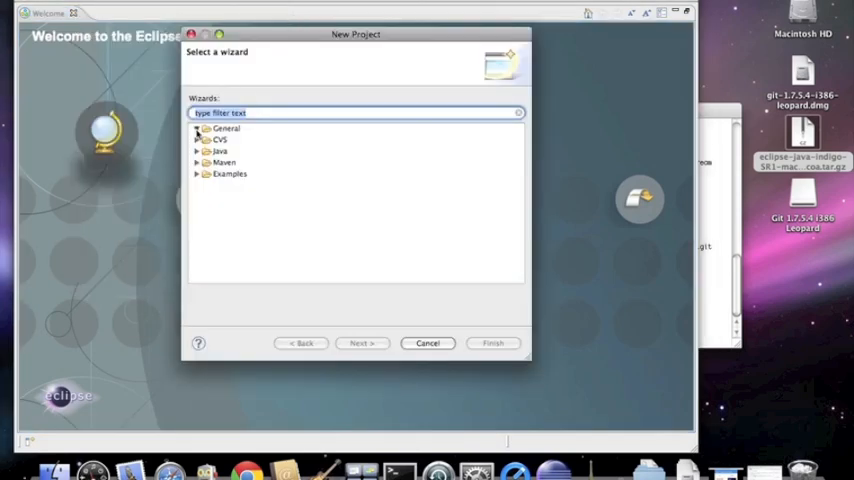
pyautogui.click(196, 162)
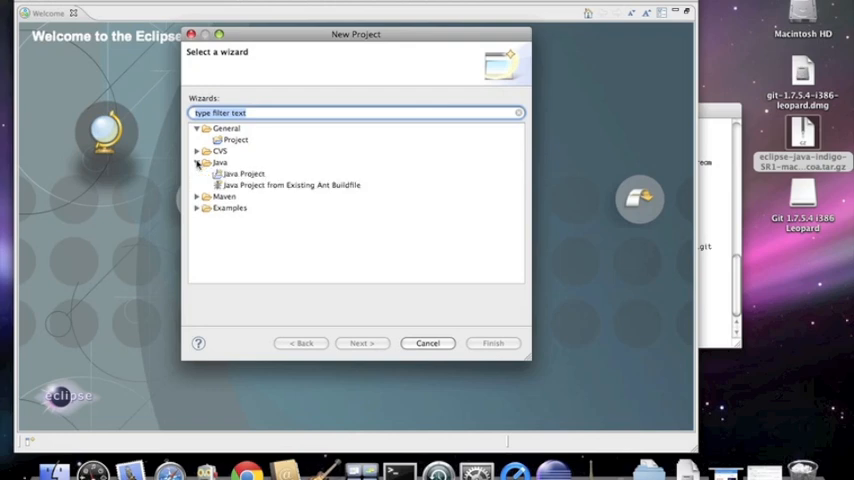
pyautogui.click(292, 184)
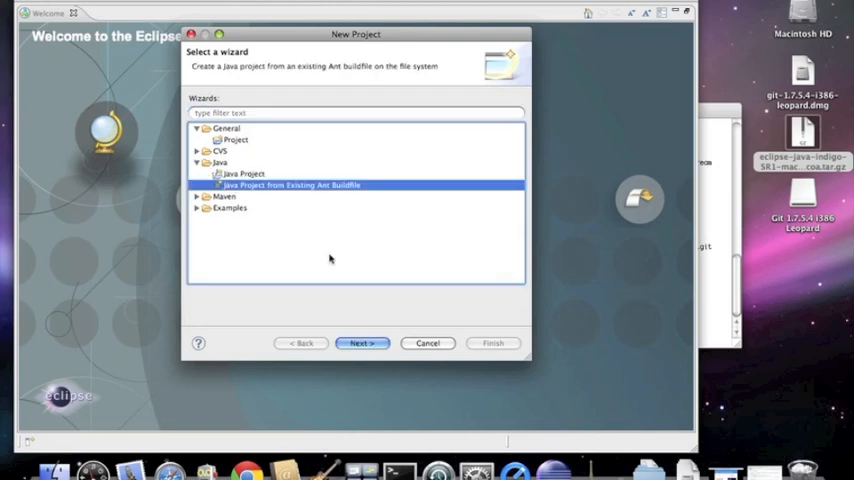
pyautogui.click(360, 344)
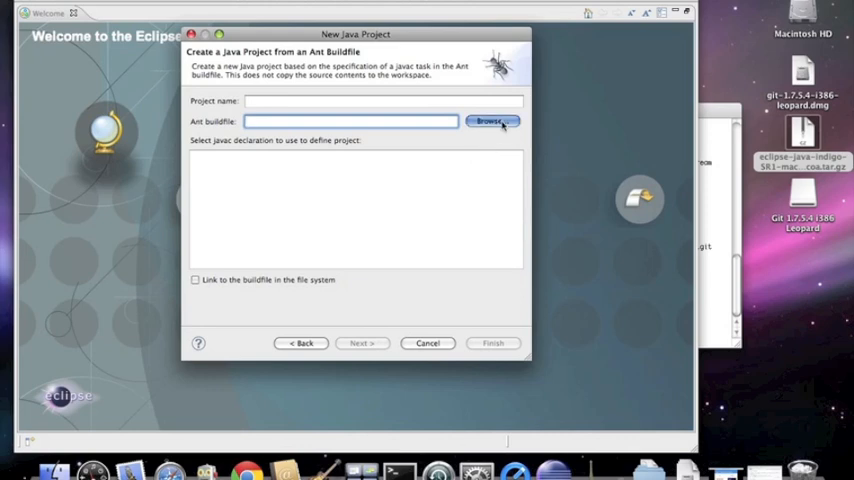
pyautogui.click(492, 120)
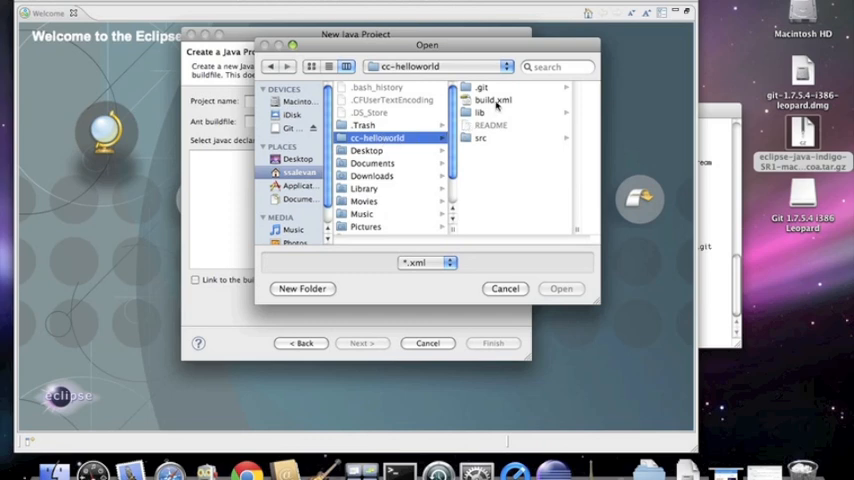
pyautogui.click(504, 288)
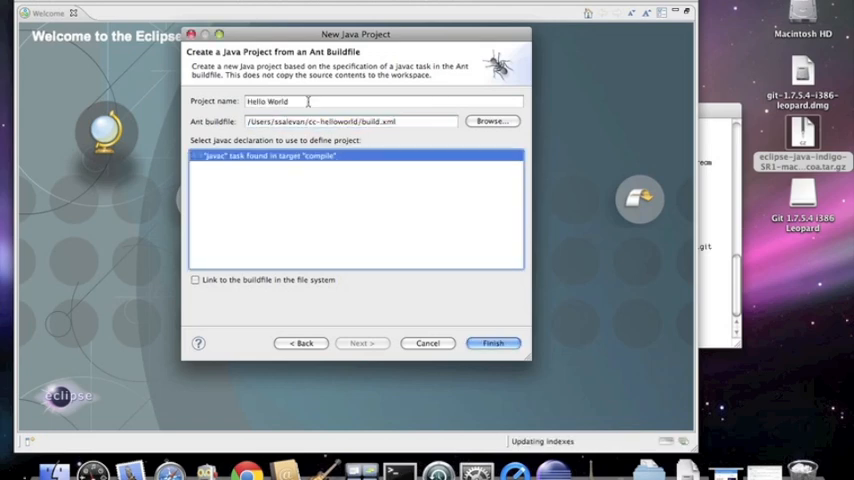
pyautogui.click(196, 280)
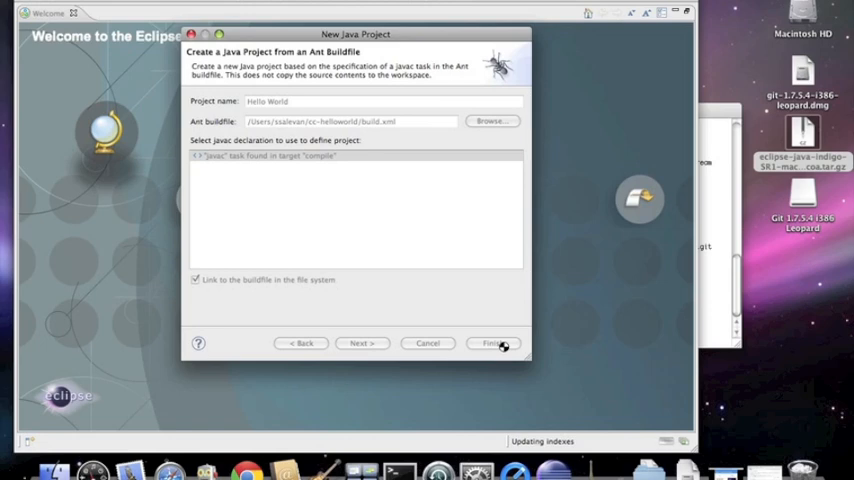
pyautogui.click(492, 344)
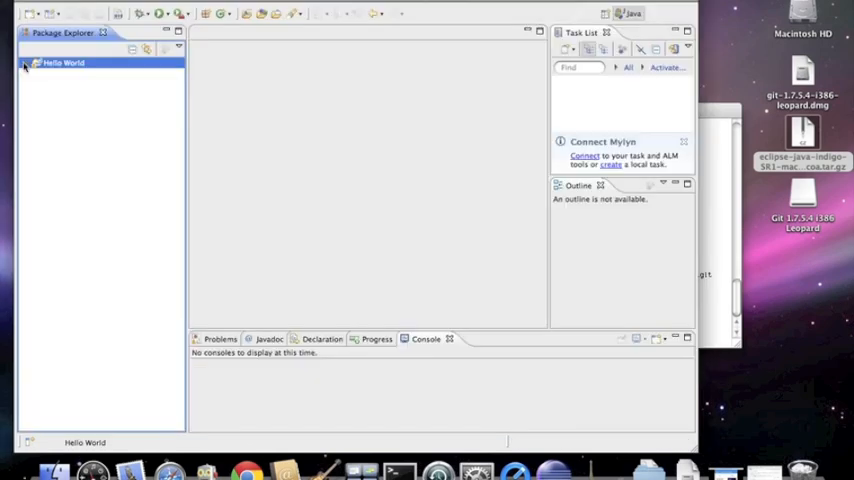
# Expand the Hello World project to view HelloWorld.java and bring up the project's options.
pyautogui.click(24, 64)
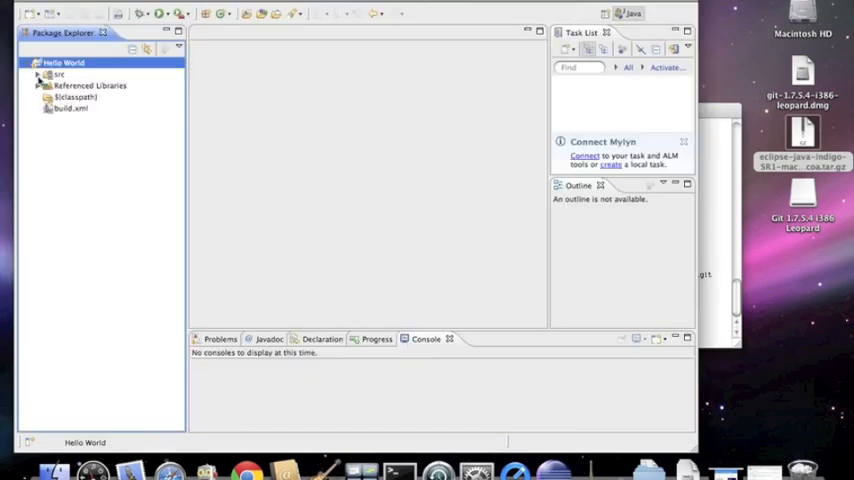
pyautogui.doubleClick(100, 96)
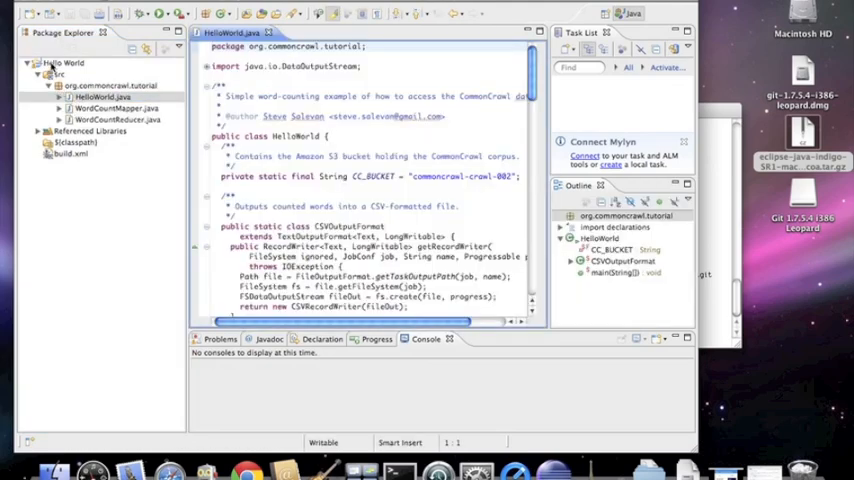
pyautogui.rightClick(56, 76)
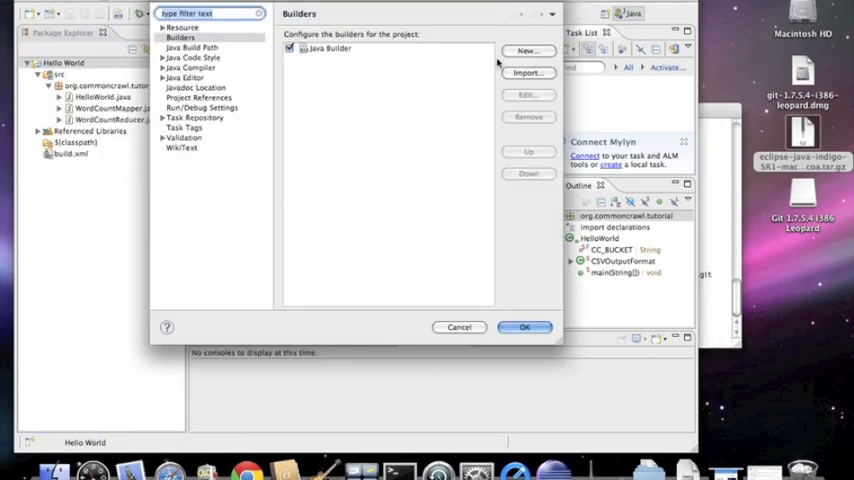
# Add an Ant builder named 'CC Hello World JAR' using the cc-helloworld build.xml and base directory.
pyautogui.click(528, 52)
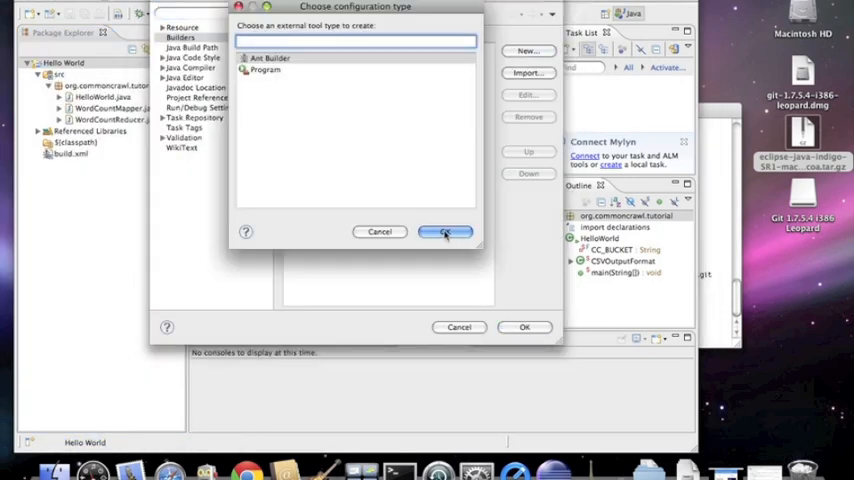
pyautogui.click(444, 232)
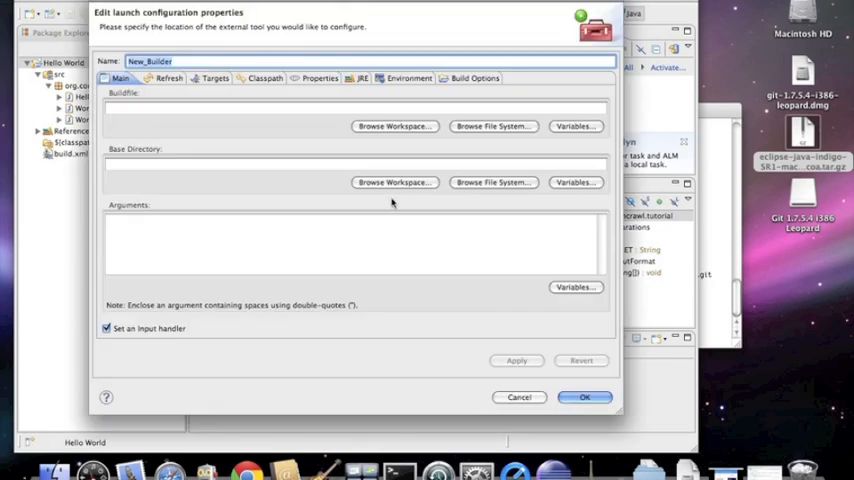
pyautogui.write('CC Hello World')
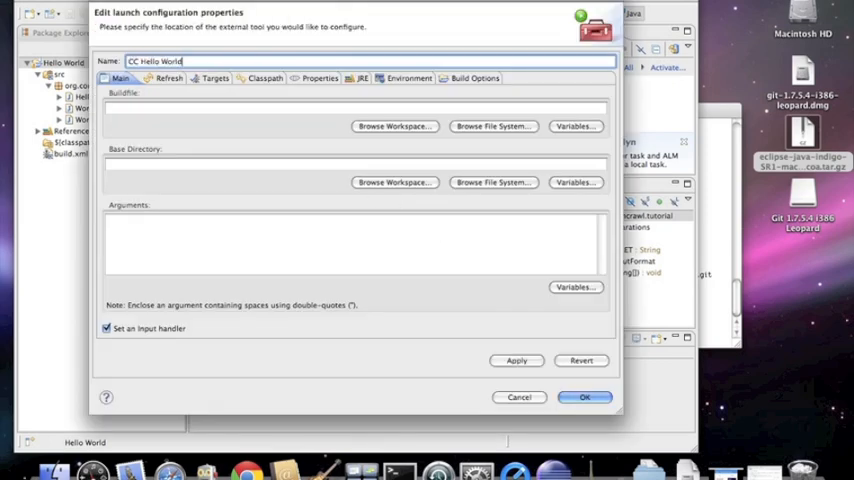
pyautogui.write('JAR')
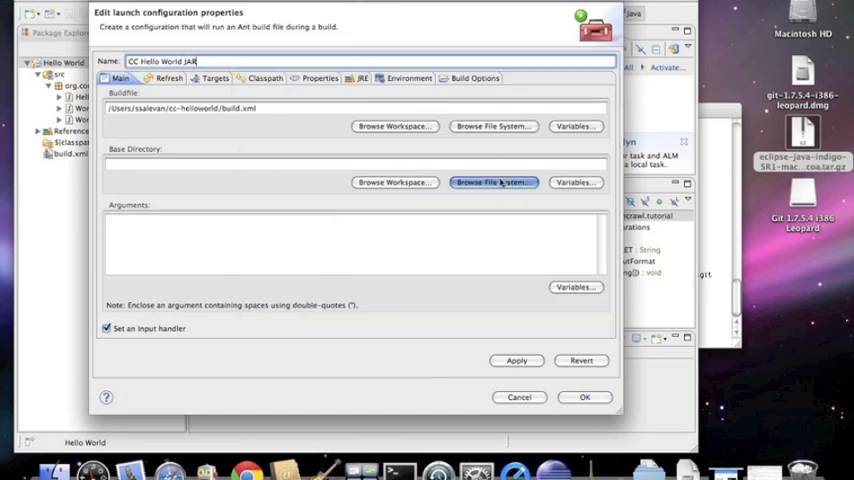
pyautogui.click(492, 182)
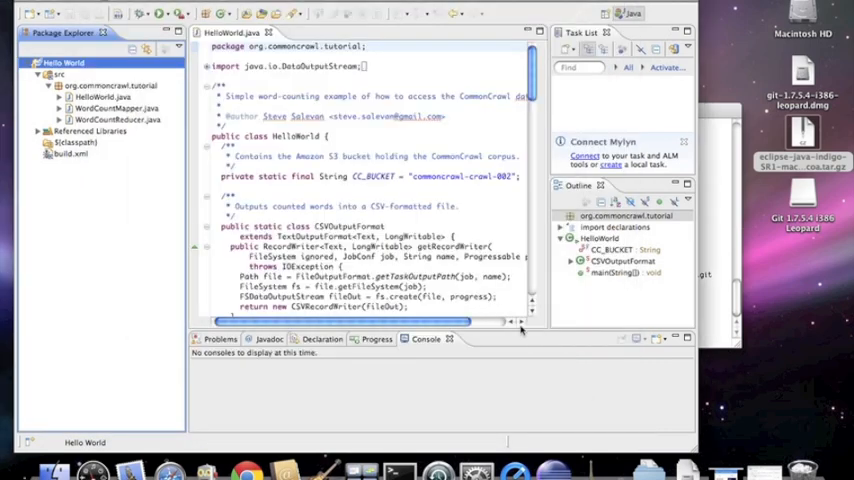
# Build the Hello World project from its context menu to produce the JAR.
pyautogui.rightClick(62, 62)
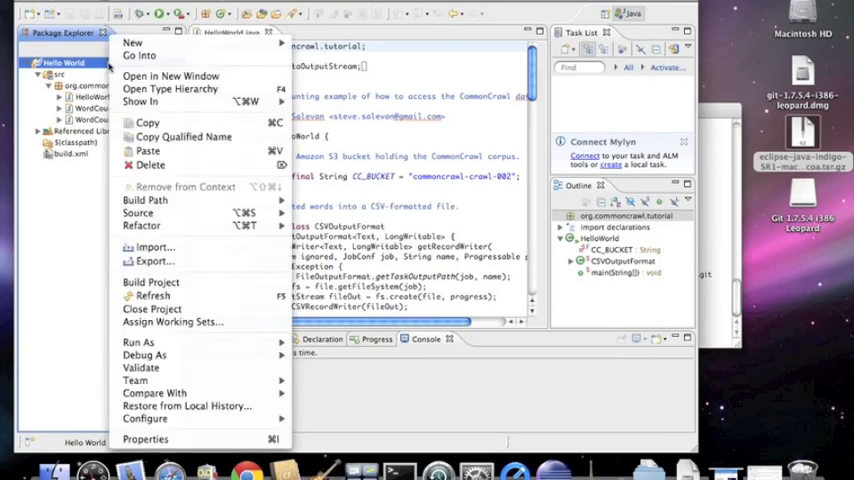
pyautogui.moveTo(144, 200)
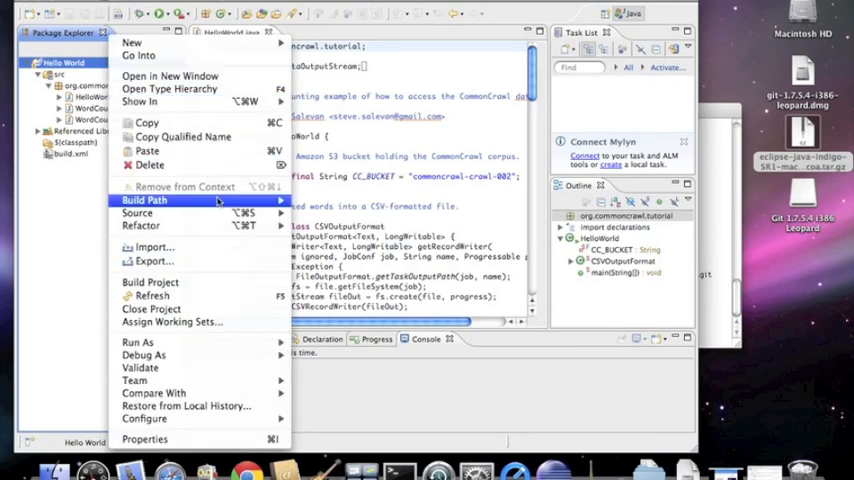
pyautogui.click(150, 282)
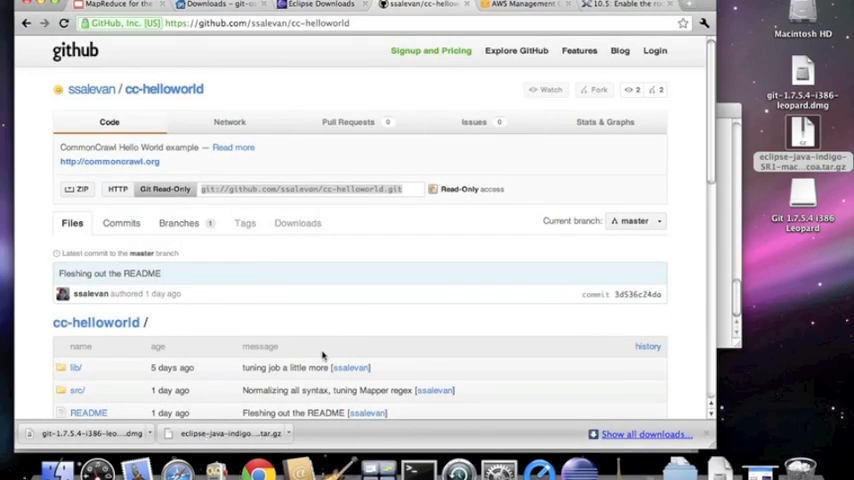
# Reveal and select the cc-helloworld repository's Git Read-Only clone URL.
pyautogui.click(310, 188)
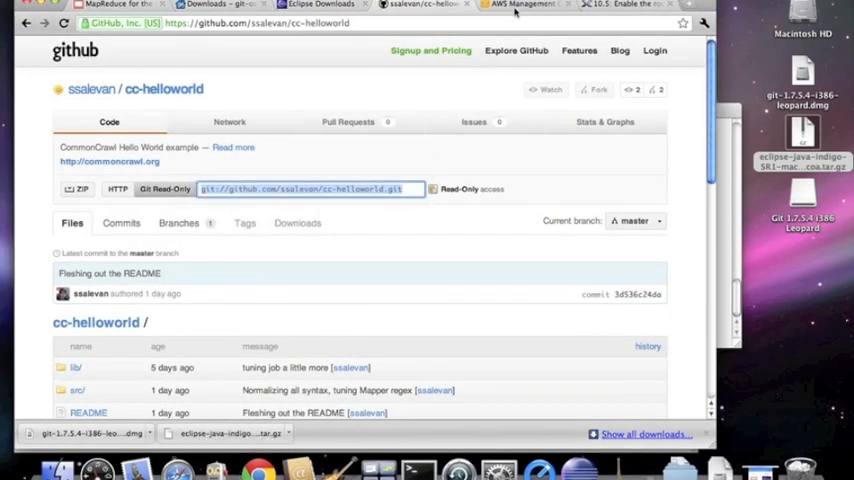
pyautogui.click(524, 4)
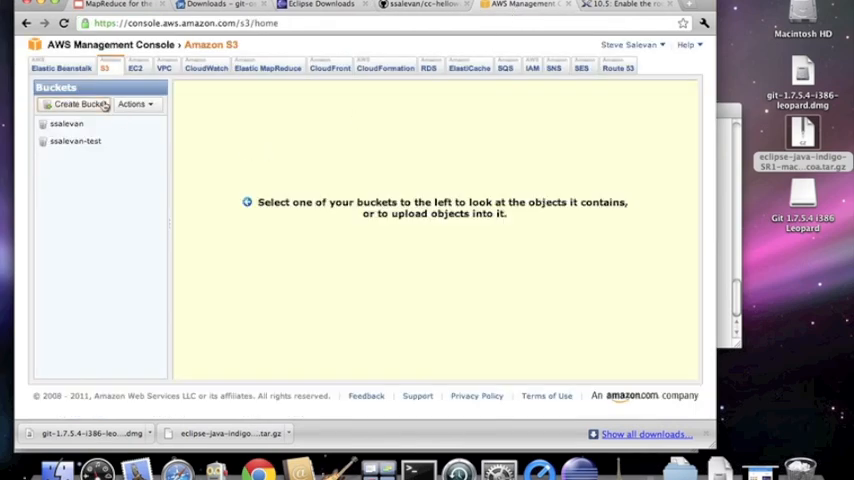
# Create an S3 bucket named cc-helloworld in the US Standard region.
pyautogui.click(80, 104)
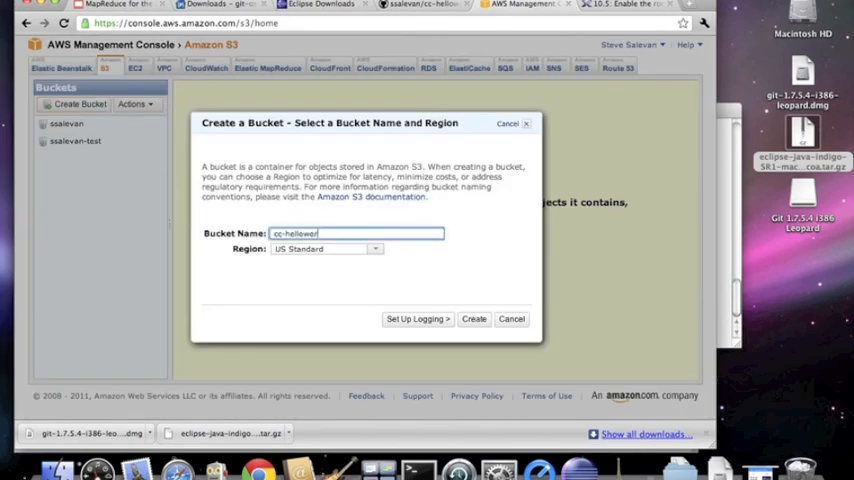
pyautogui.click(474, 318)
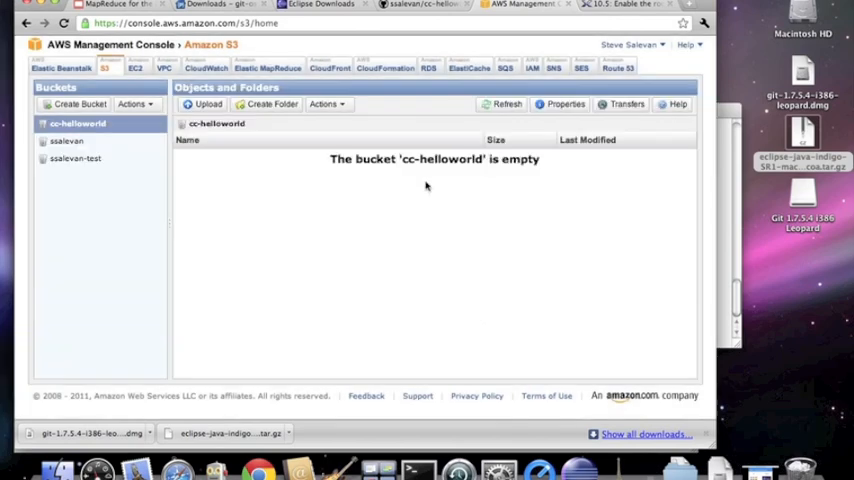
# Upload dist/lib/HelloWorld.jar into the cc-helloworld bucket.
pyautogui.click(204, 104)
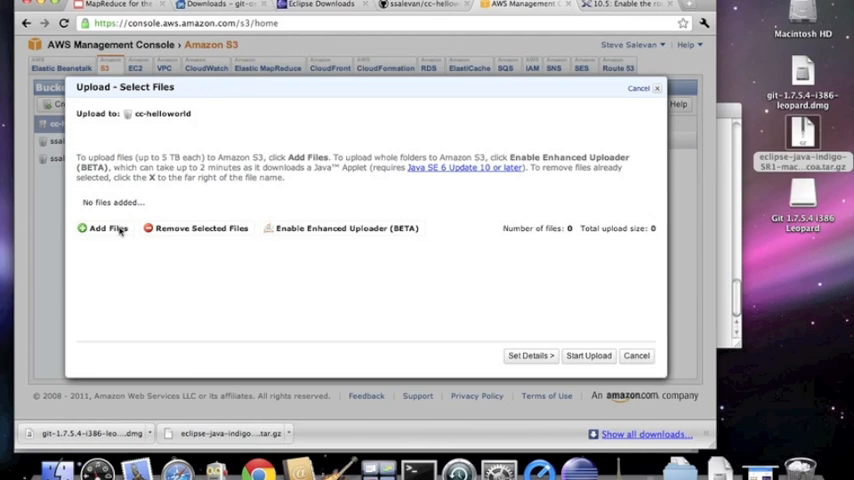
pyautogui.click(104, 228)
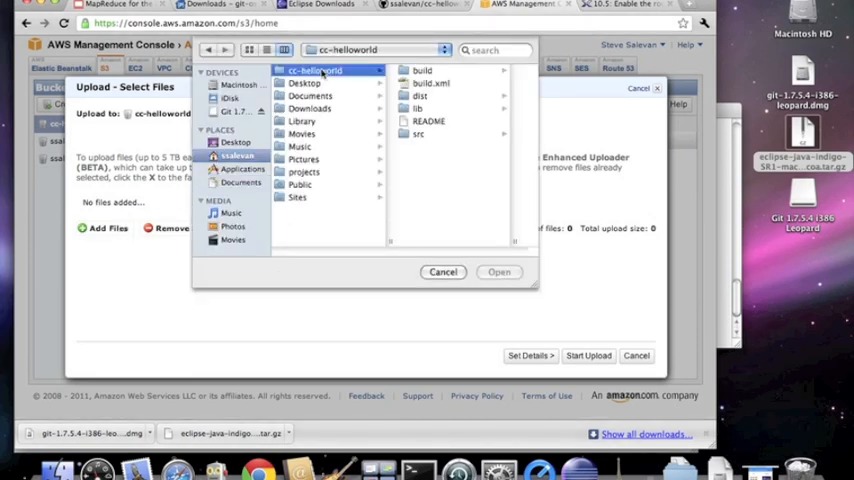
pyautogui.click(420, 96)
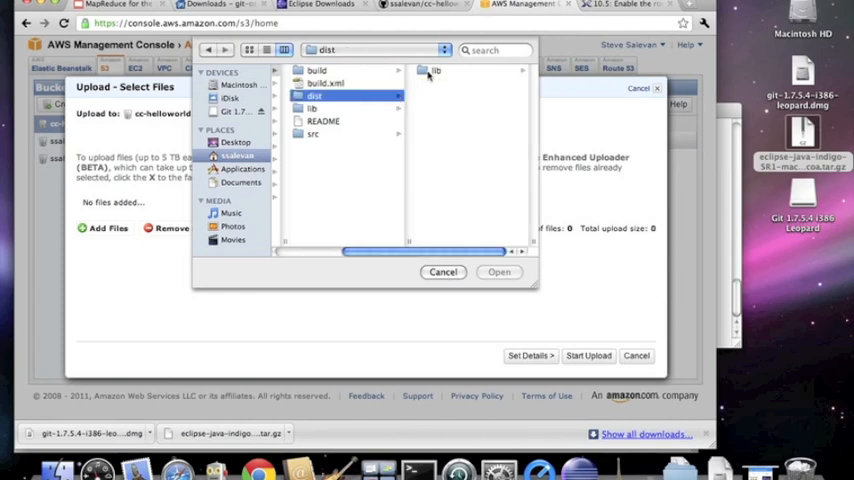
pyautogui.click(436, 70)
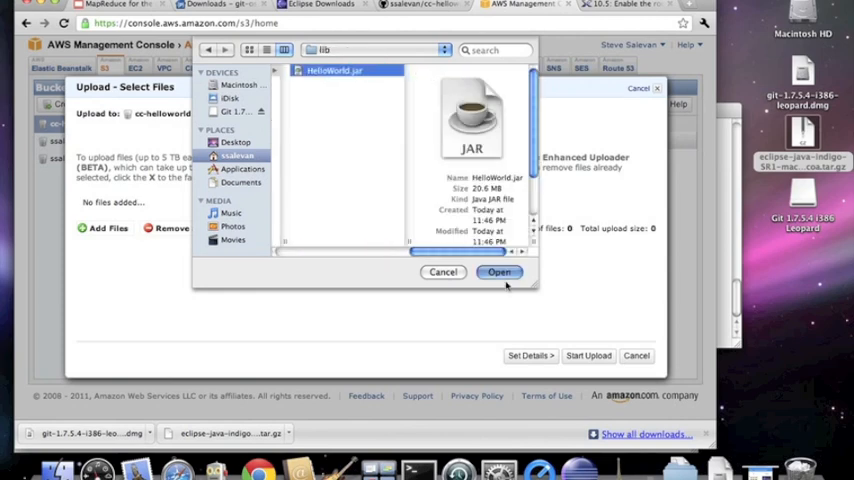
pyautogui.click(500, 272)
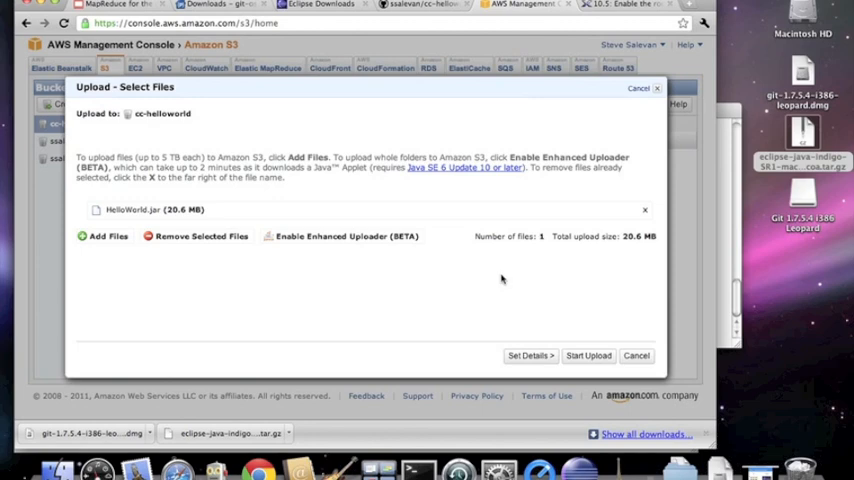
pyautogui.click(588, 356)
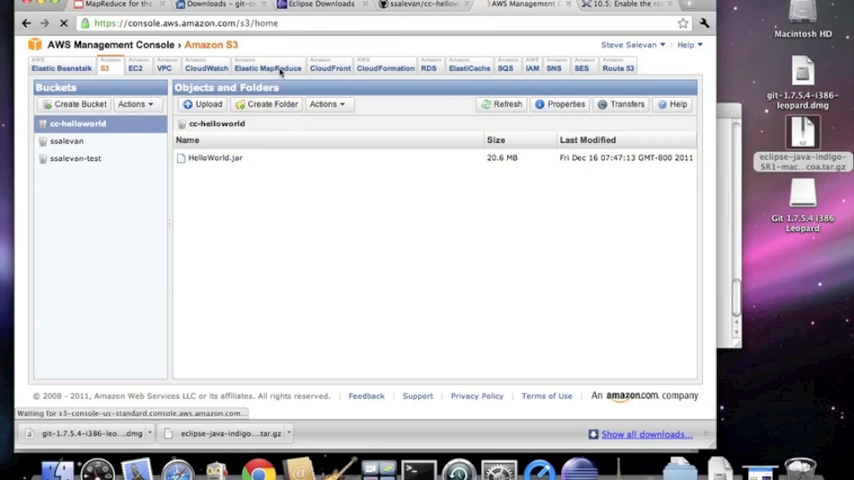
# Switch the console to the Elastic MapReduce service.
pyautogui.click(268, 64)
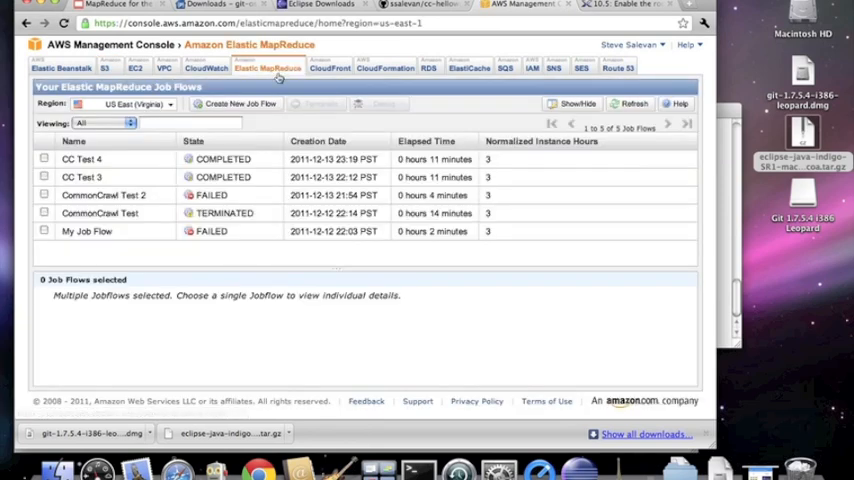
# Create a new job flow named Hello World of type Custom JAR.
pyautogui.click(236, 104)
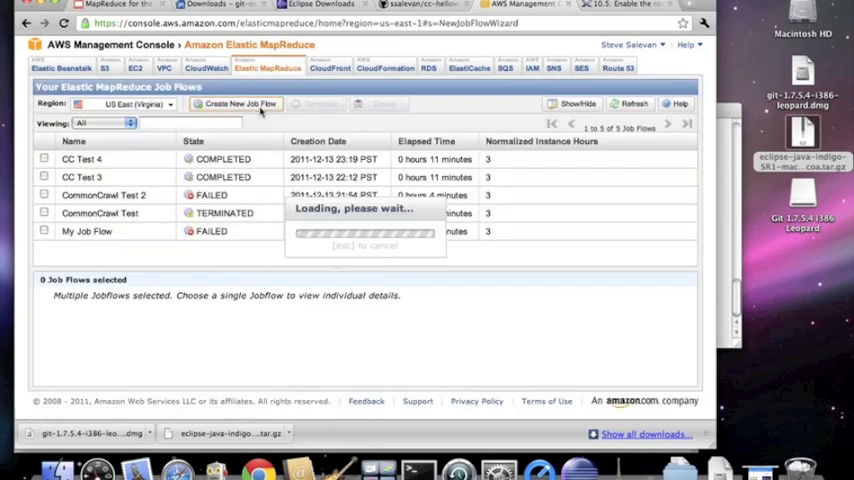
pyautogui.click(236, 104)
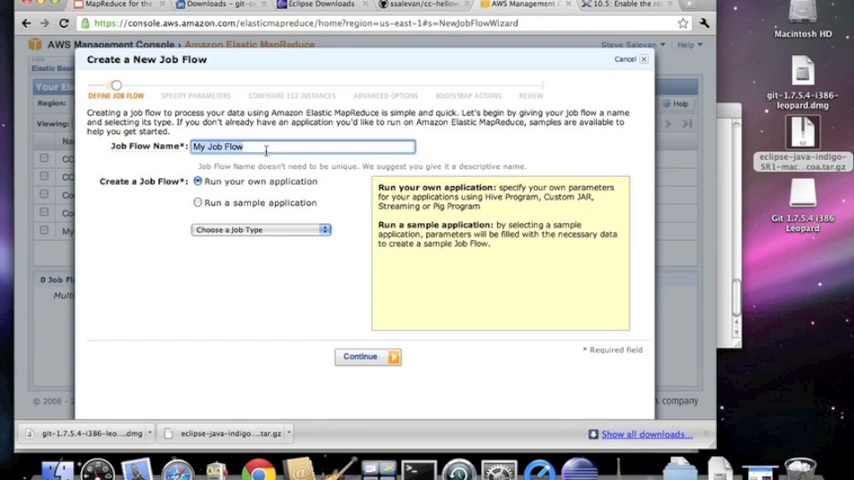
pyautogui.write('Hello')
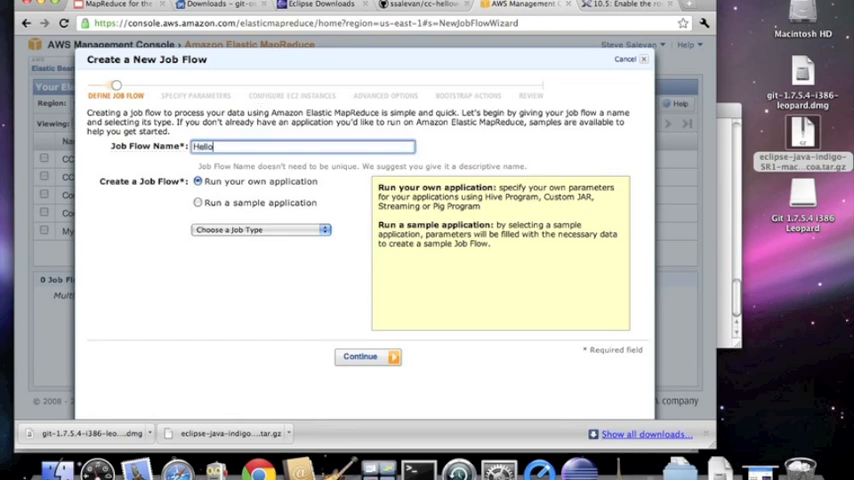
pyautogui.write('World')
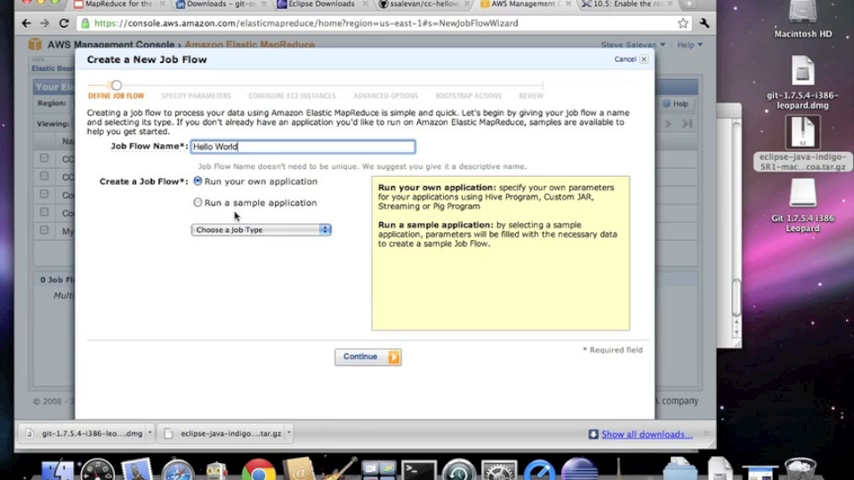
pyautogui.click(260, 228)
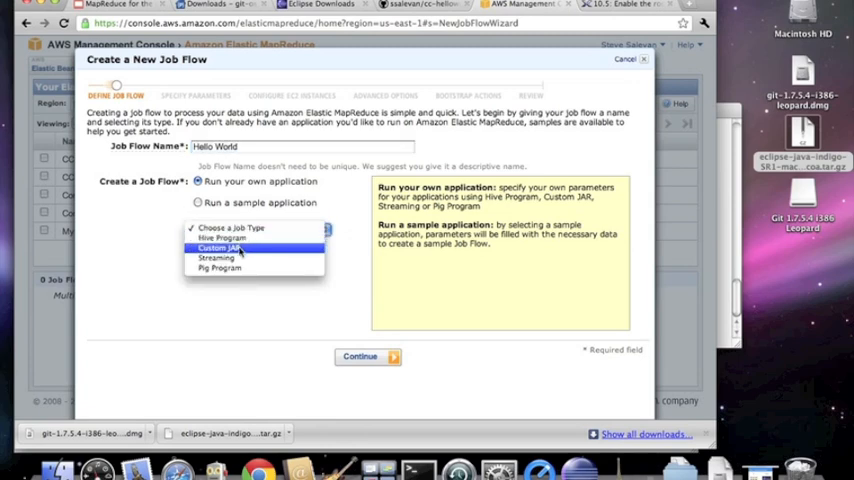
pyautogui.click(220, 246)
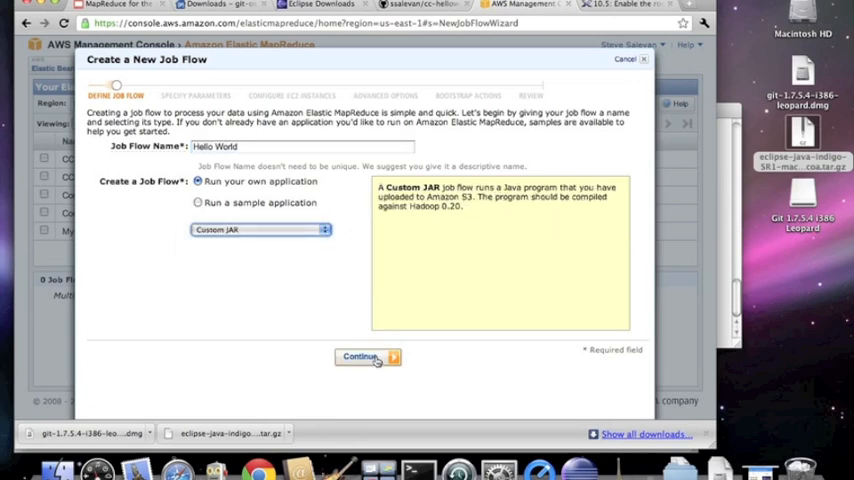
# Set JAR location s3n://cc-helloworld/HelloWorld.jar and the org.common main class argument.
pyautogui.click(360, 356)
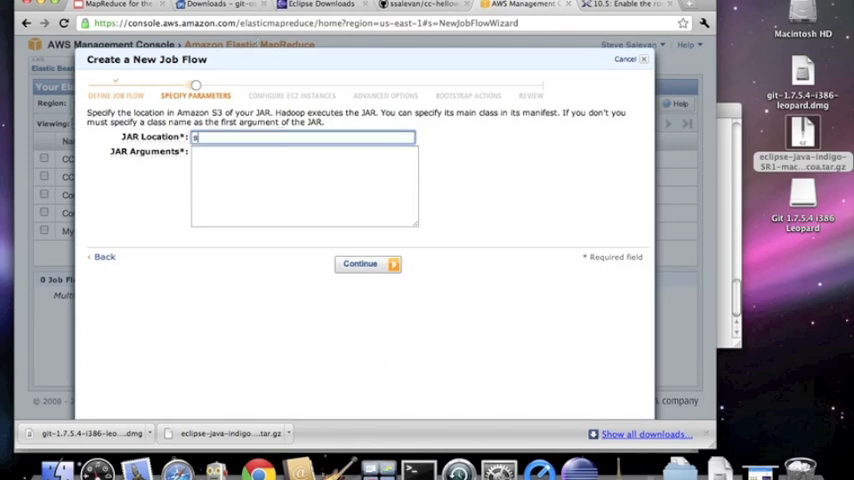
pyautogui.write('3n://cc')
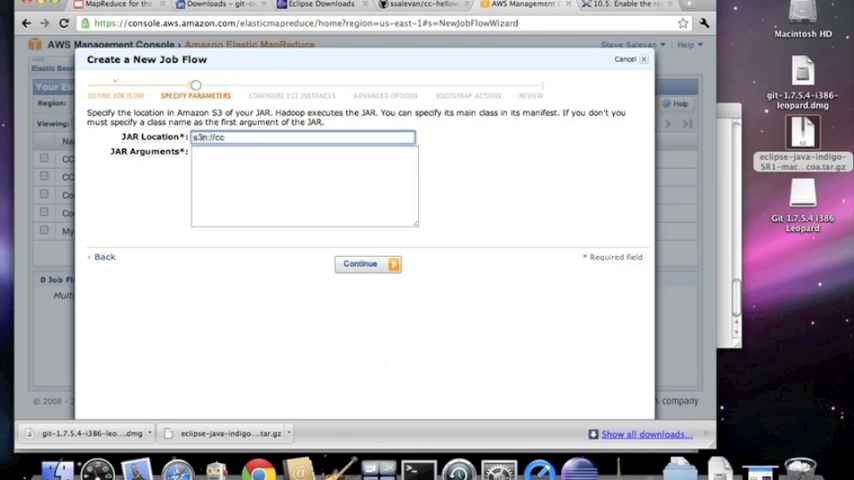
pyautogui.write('-helloworld/')
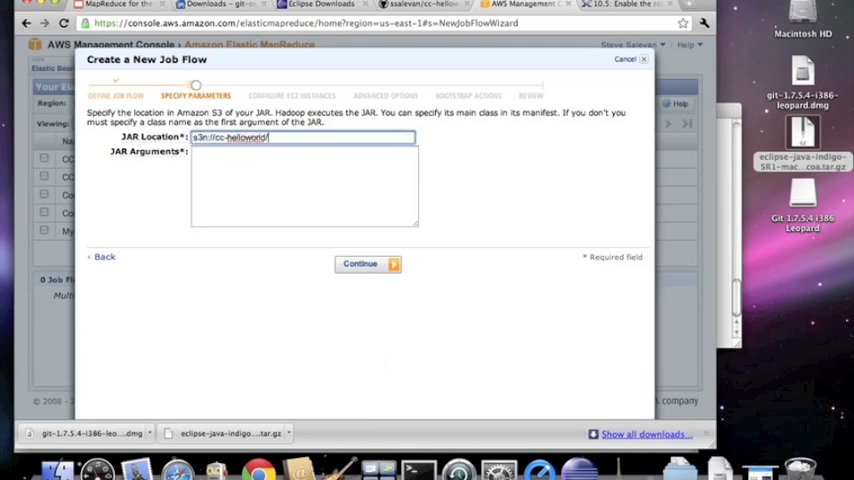
pyautogui.write('HelloWorld.jar')
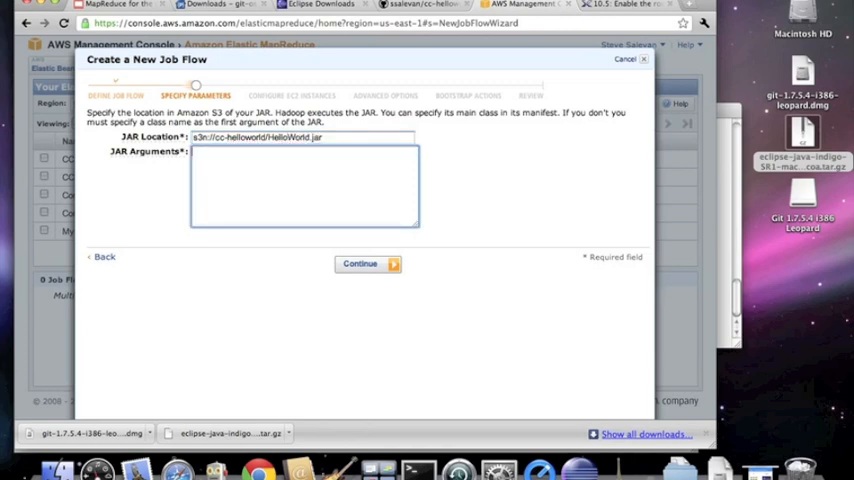
pyautogui.write('org.commoncrawl.tutorial.HelloWorld <Y')
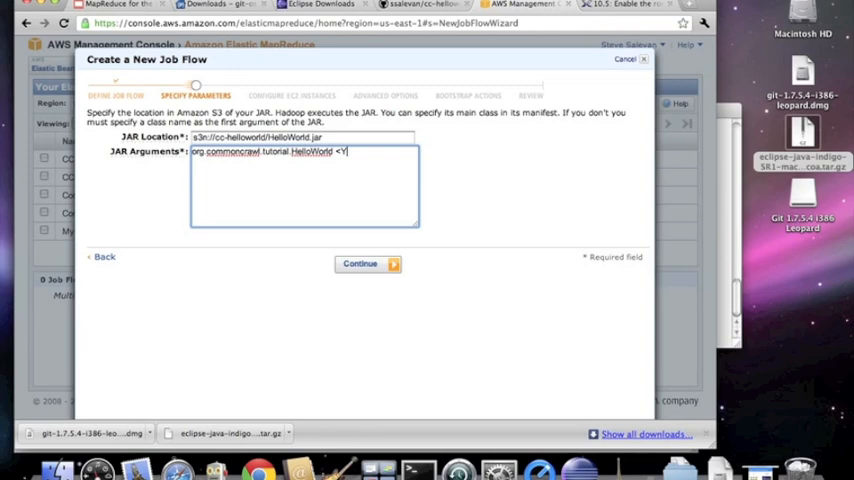
# Add AWS key ID, secret key, the .arc.gz input path and s3n://cc-helloworld/output as arguments.
pyautogui.write('OUR AWS')
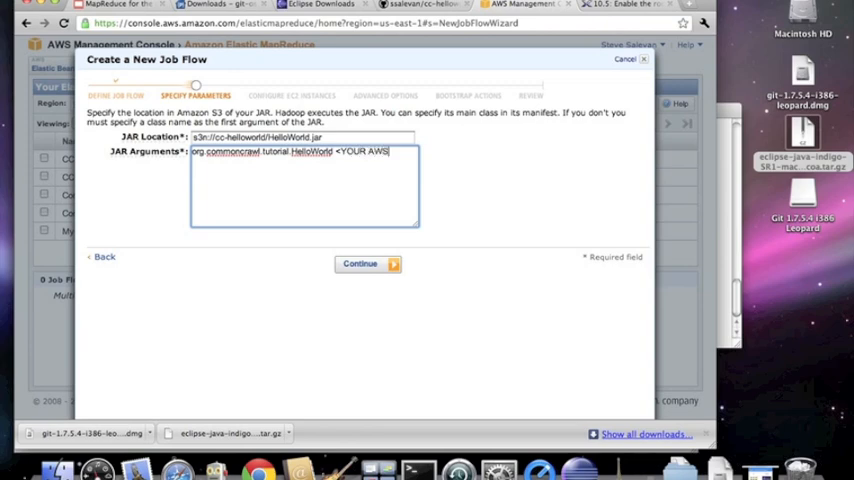
pyautogui.write('KEY ID> <YOUR AW')
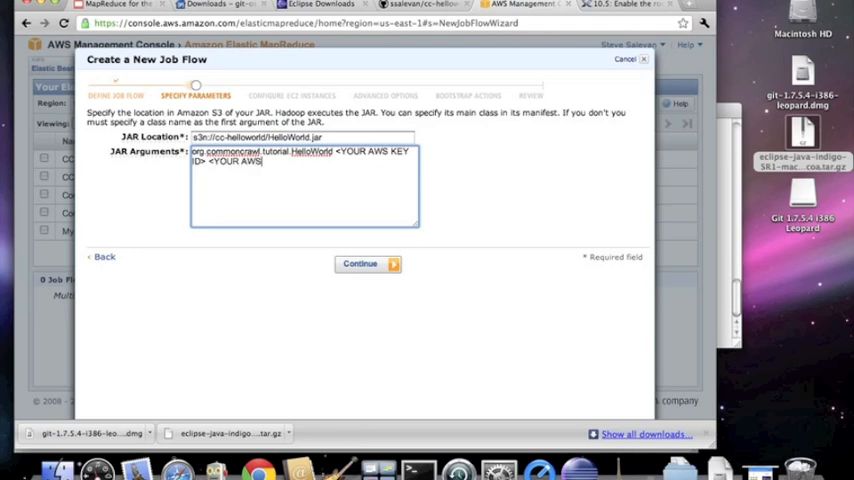
pyautogui.write('SECRET KEY>')
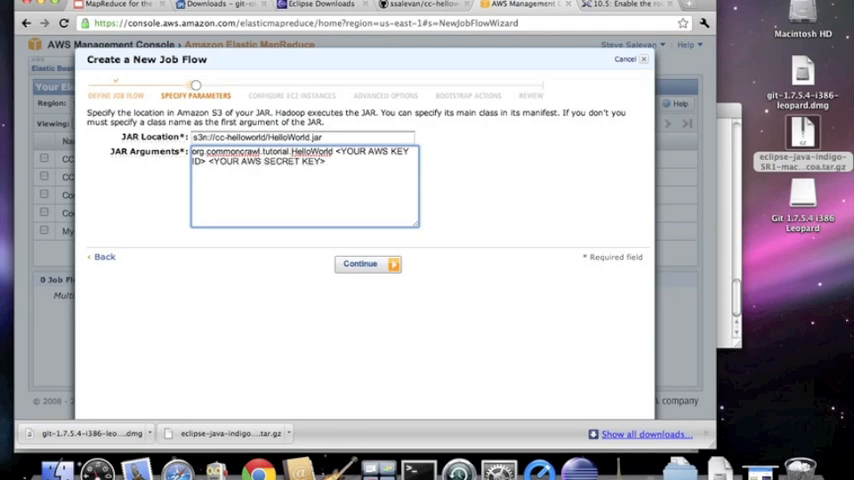
pyautogui.write('2010/01/07/18/1262876244253_18.arc.gz s3:')
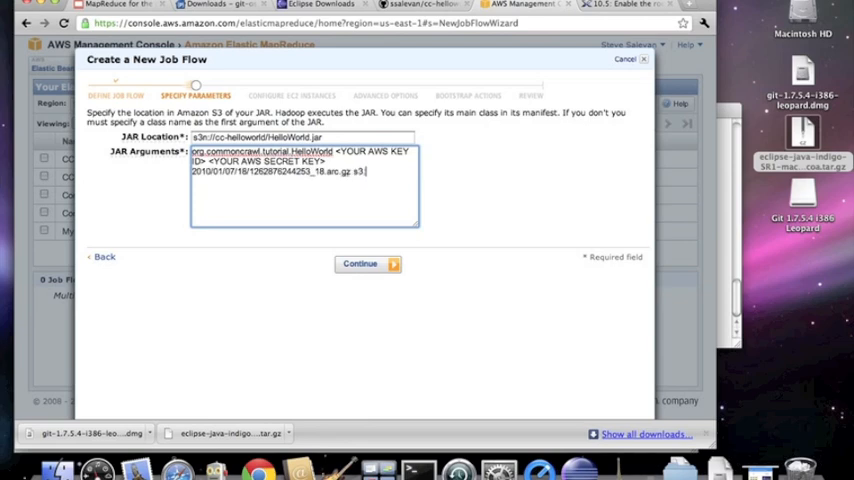
pyautogui.write('n://')
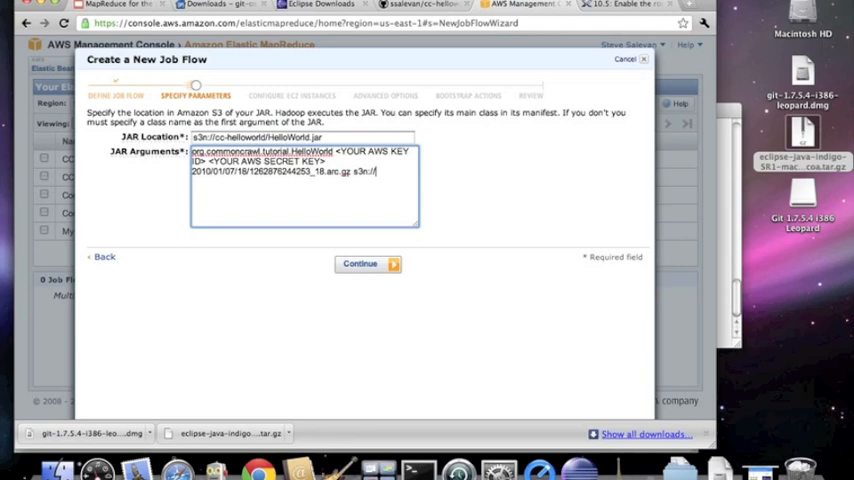
pyautogui.write('cc-helloworld')
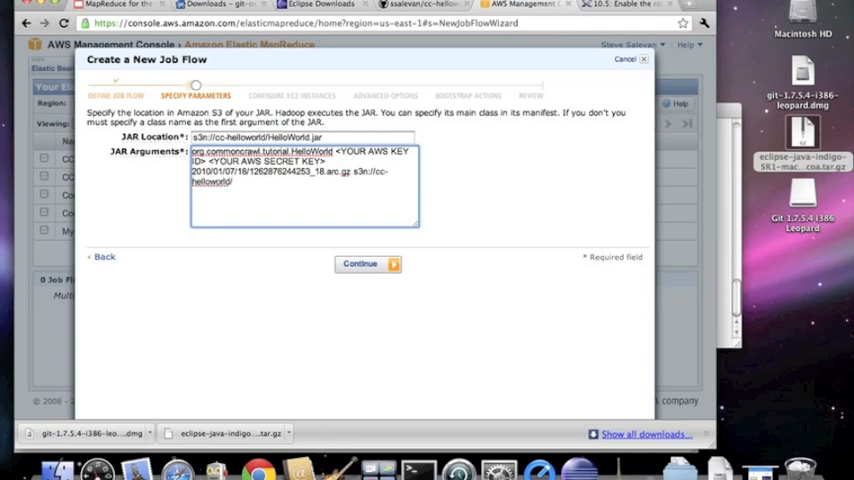
pyautogui.write('/output')
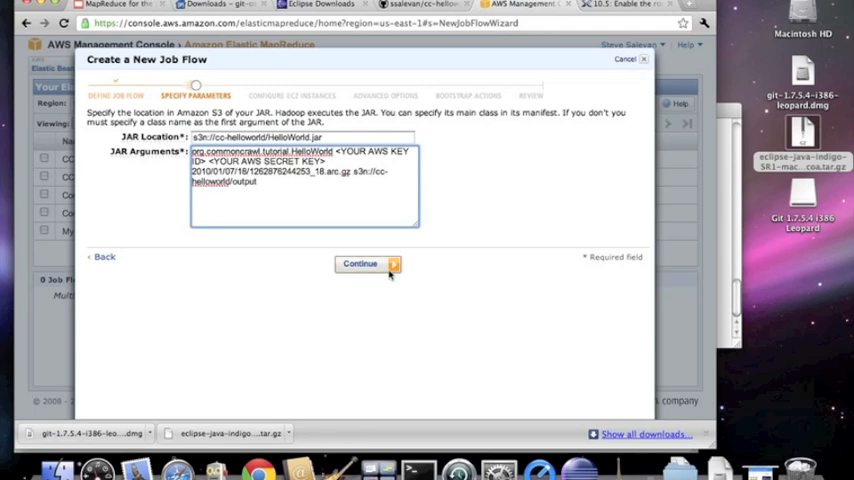
# Accept default instances and set the S3 log path to s3://cc-helloworld.
pyautogui.click(360, 264)
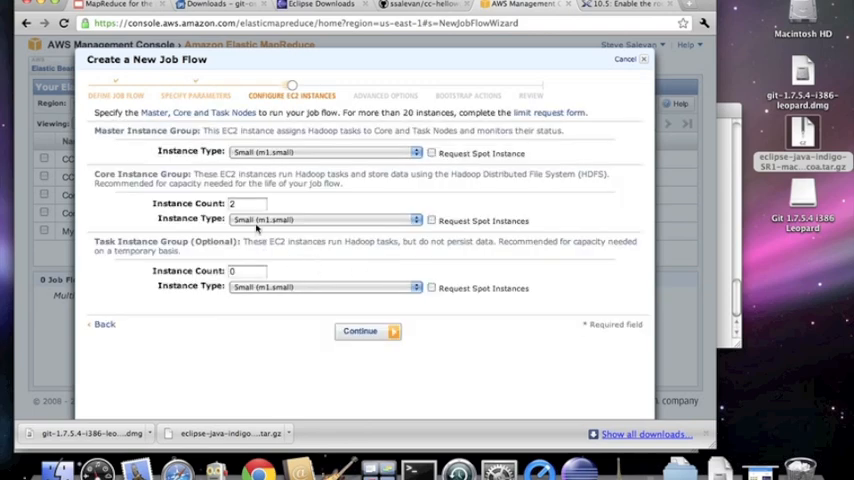
pyautogui.click(360, 332)
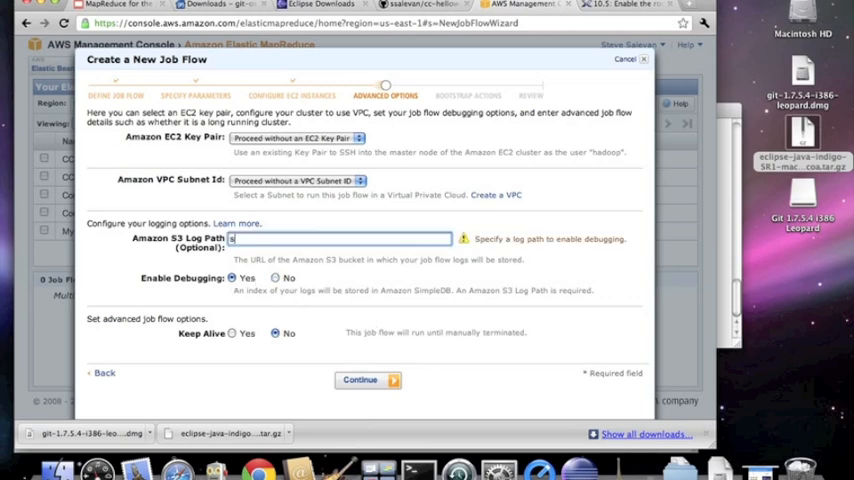
pyautogui.write('3://')
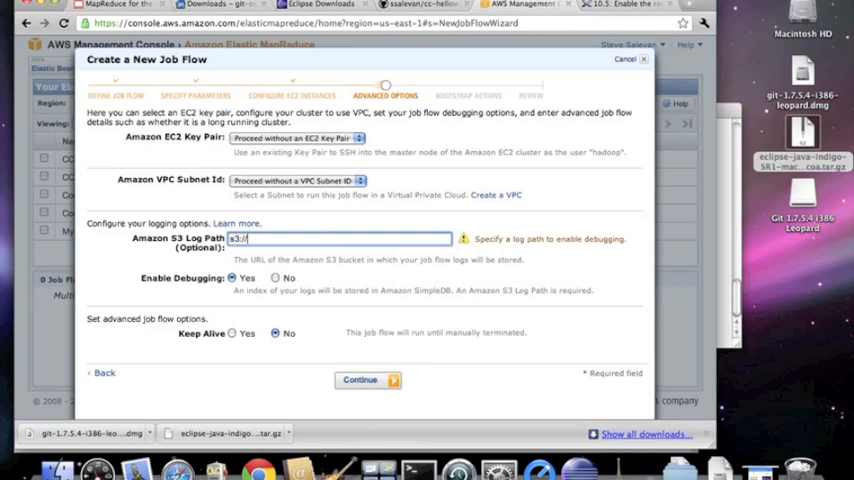
pyautogui.write('cc-helloworld')
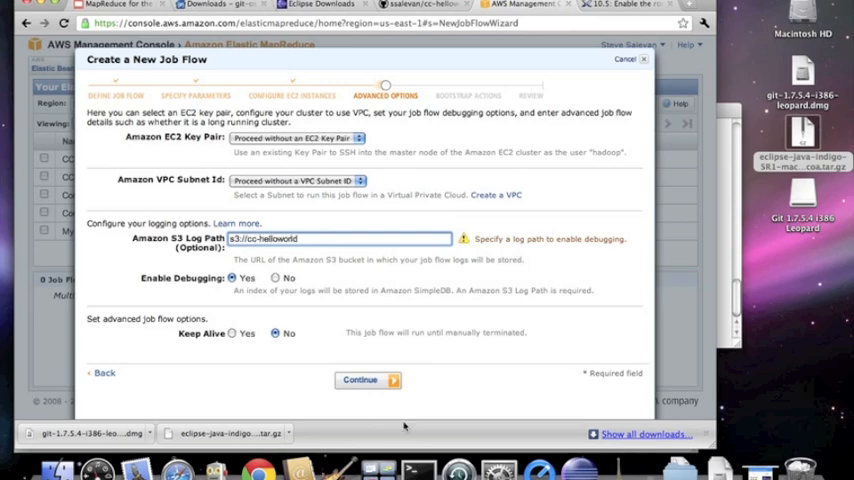
# Pass bootstrap actions and review, then create the Hello World job flow.
pyautogui.click(360, 380)
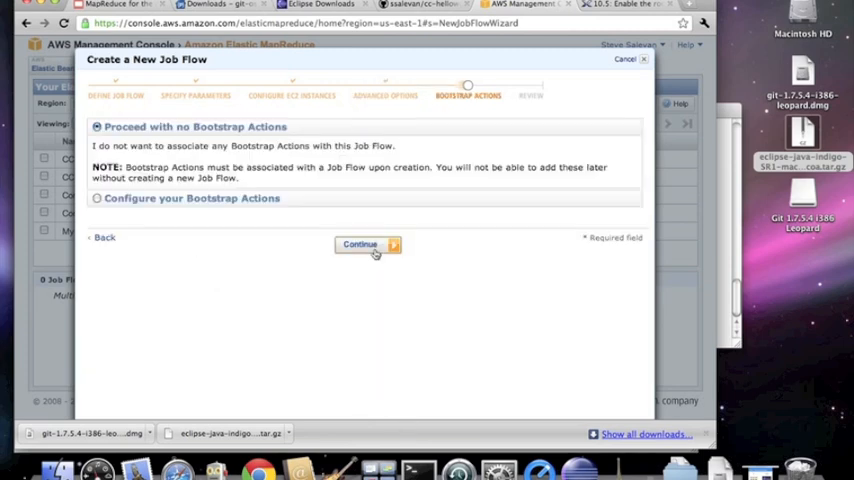
pyautogui.click(360, 244)
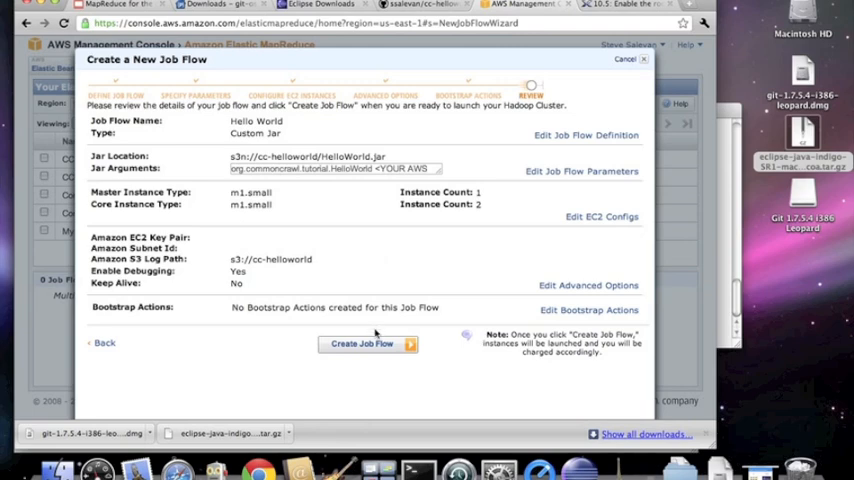
pyautogui.click(362, 344)
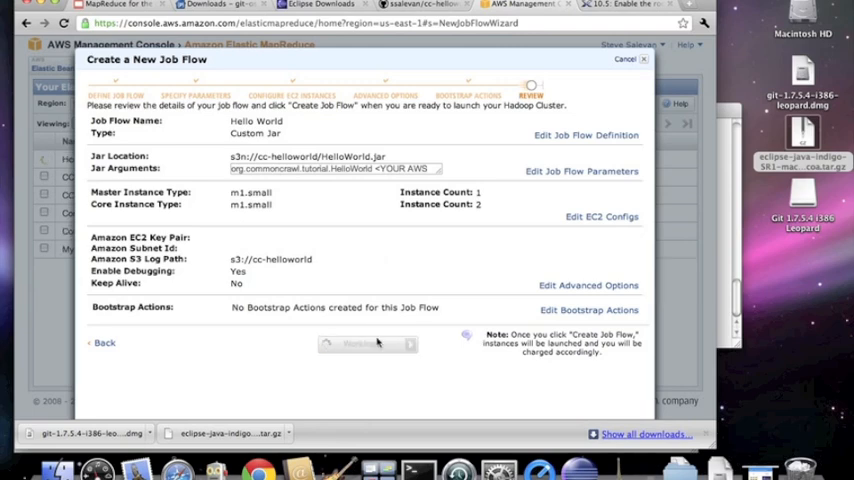
pyautogui.click(368, 344)
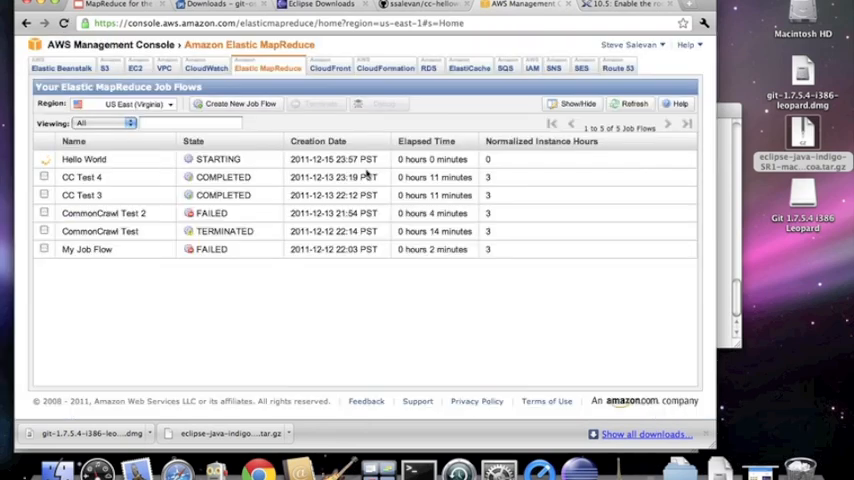
# Open the helloworld3 folder in the esalevan bucket in the S3 console.
pyautogui.click(84, 160)
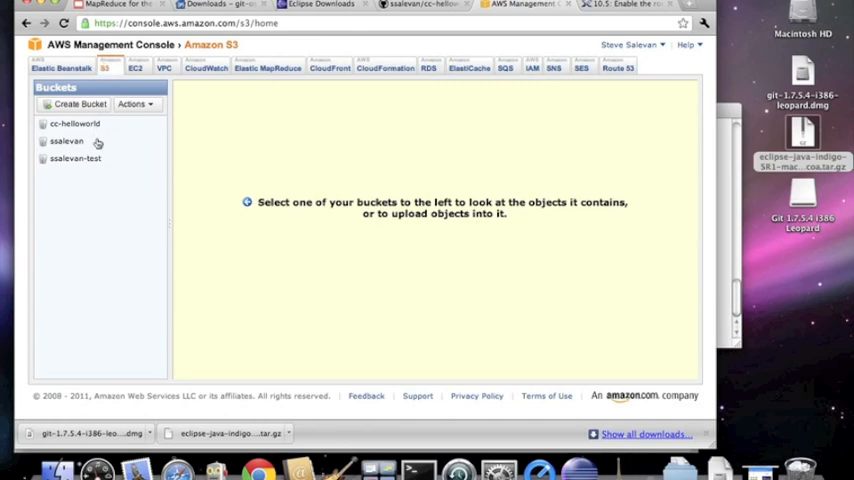
pyautogui.click(66, 140)
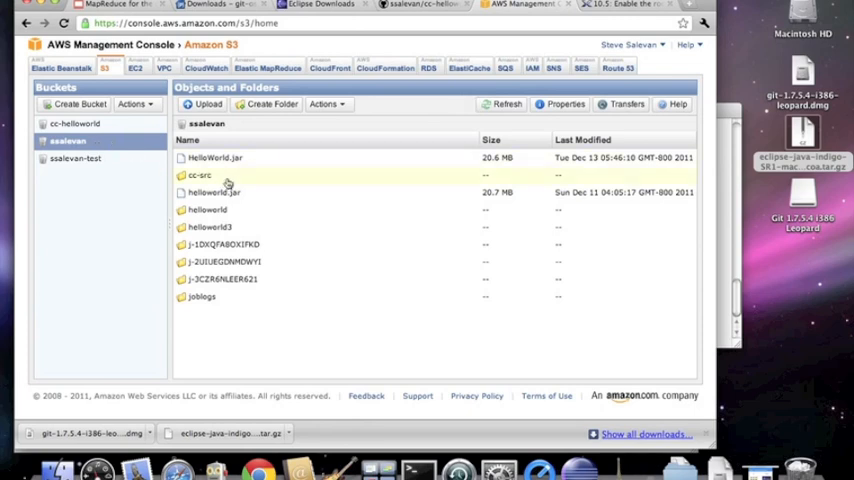
pyautogui.moveTo(262, 216)
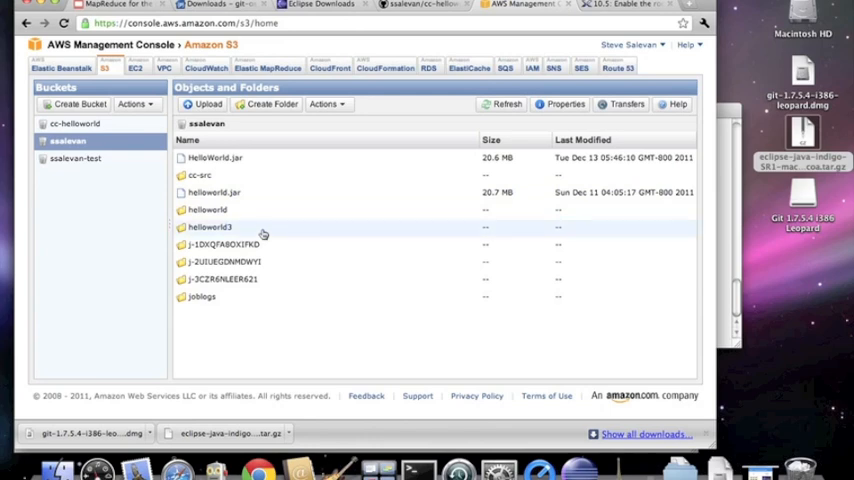
pyautogui.doubleClick(208, 228)
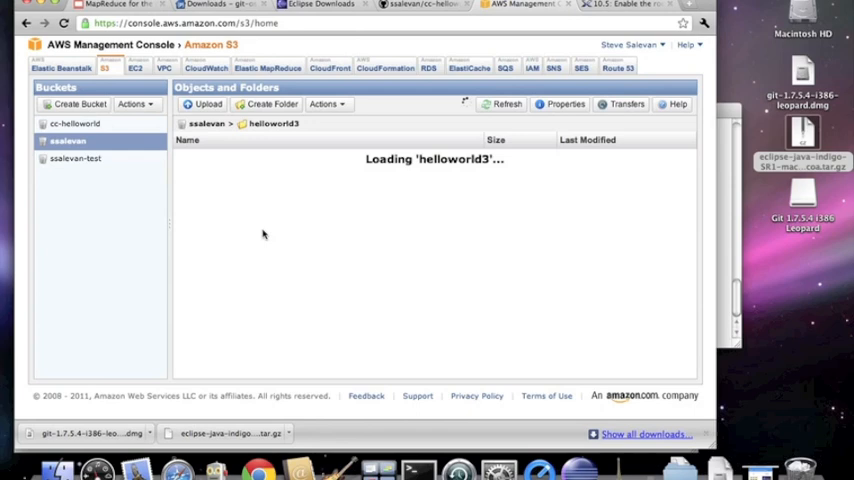